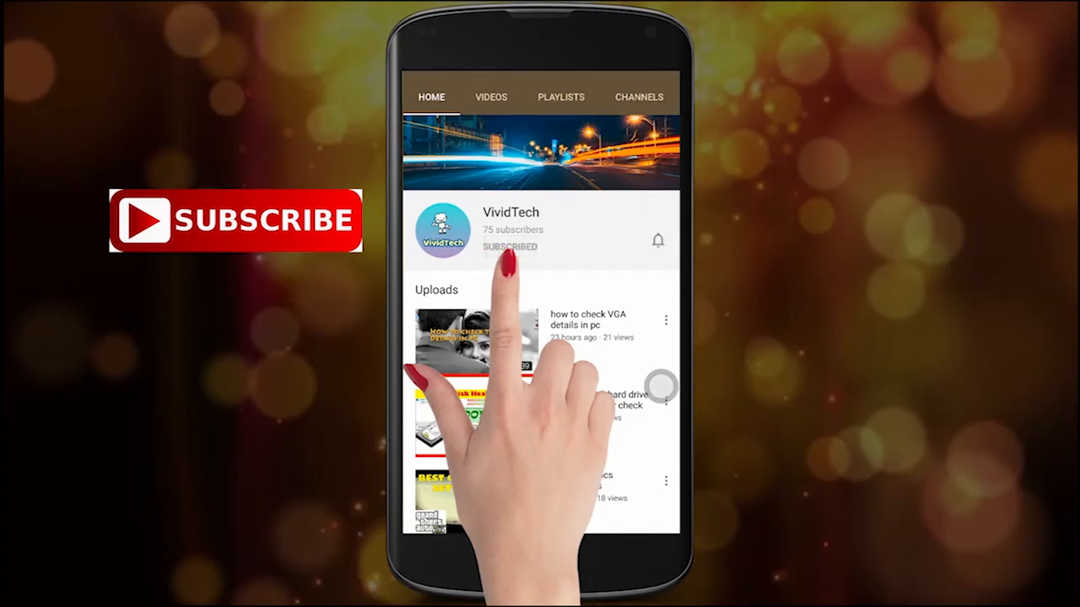
Select System from All Control Panel Items to show processor, RAM and system type
{"action": "left_click", "coordinate": [658, 239]}
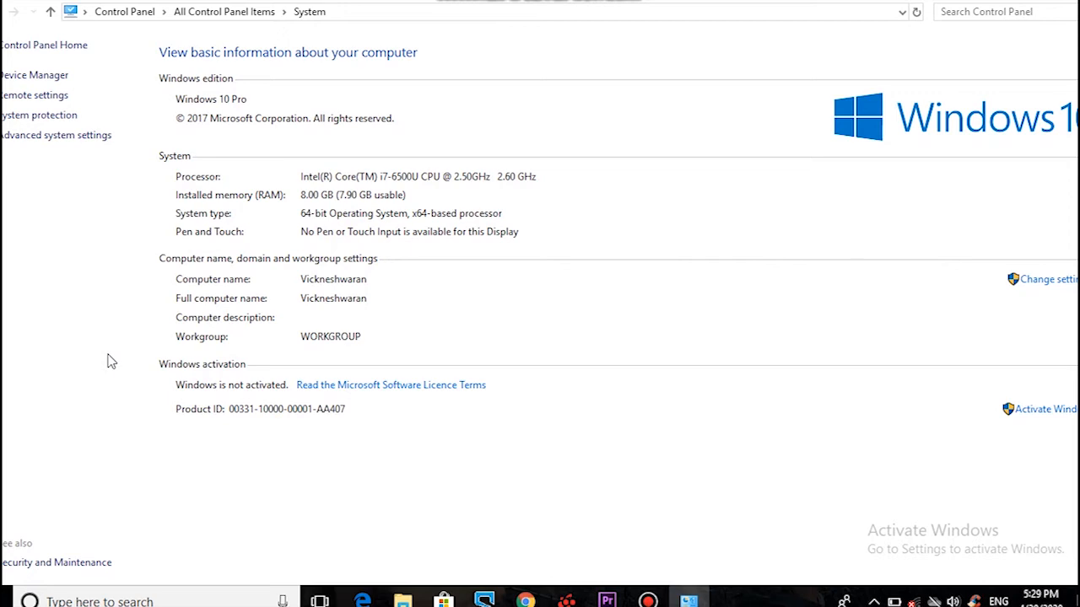
{"action": "mouse_move", "coordinate": [267, 239]}
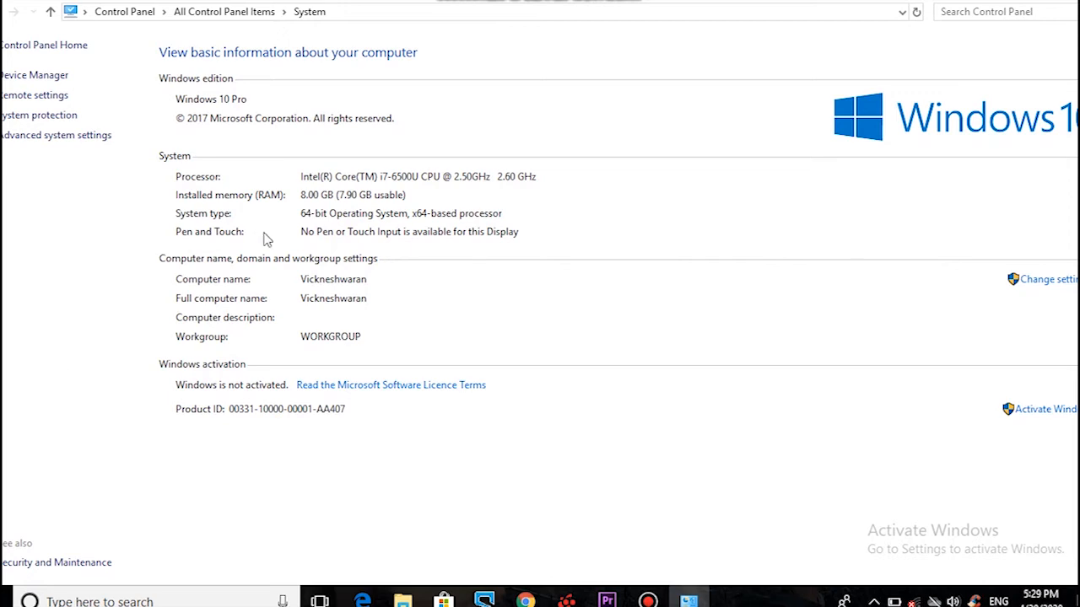
{"action": "mouse_move", "coordinate": [367, 201]}
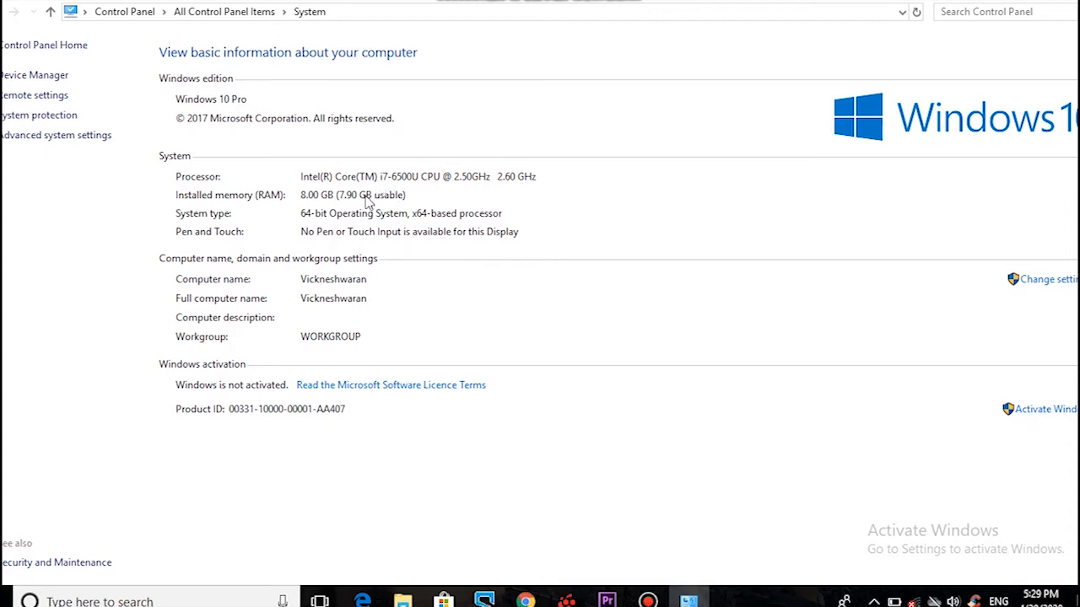
{"action": "mouse_move", "coordinate": [425, 218]}
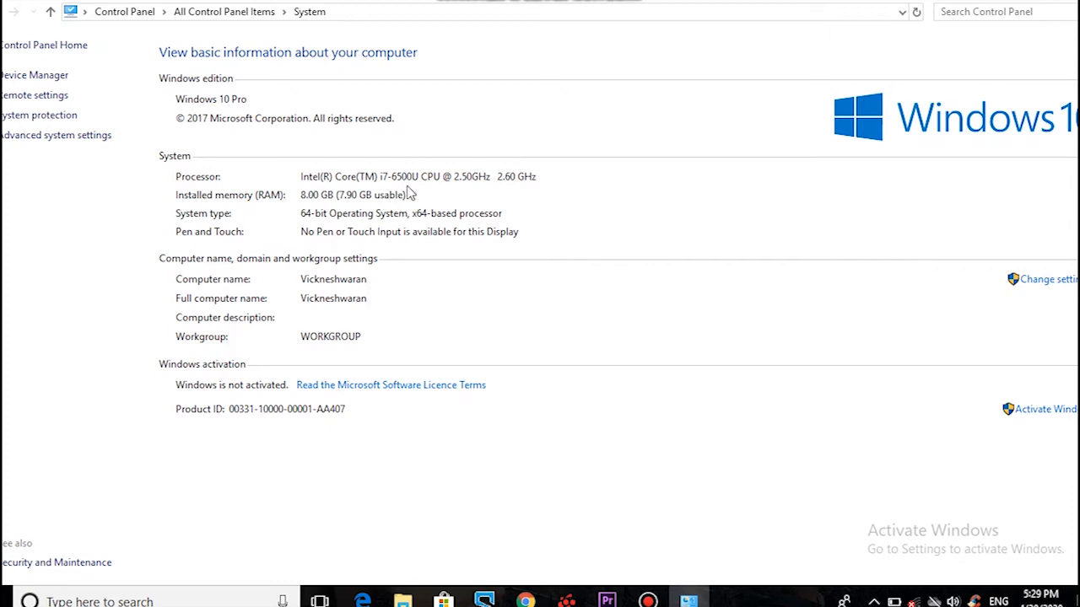
{"action": "mouse_move", "coordinate": [436, 223]}
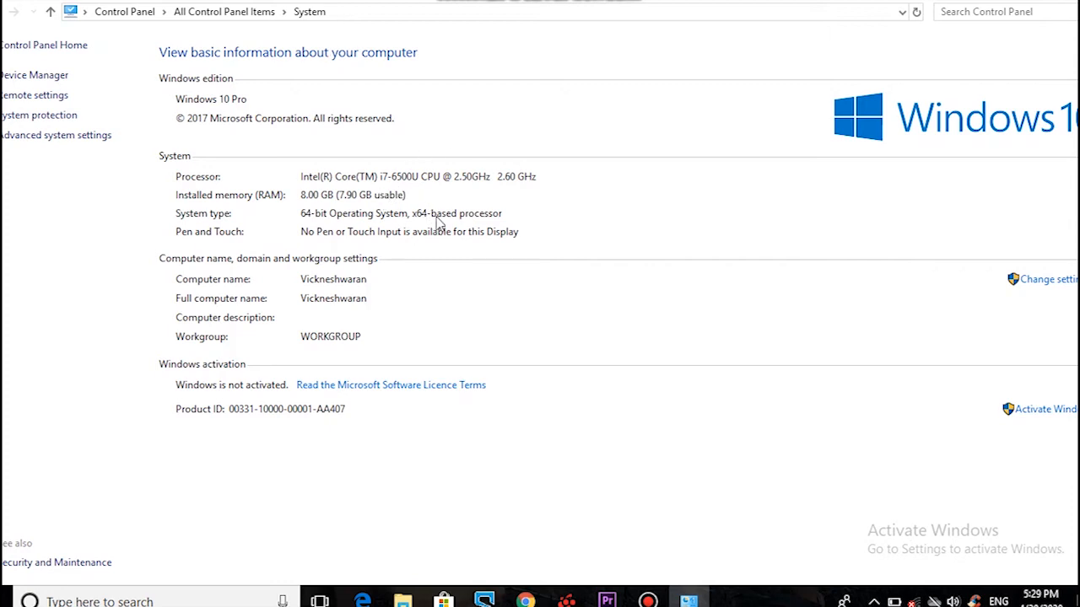